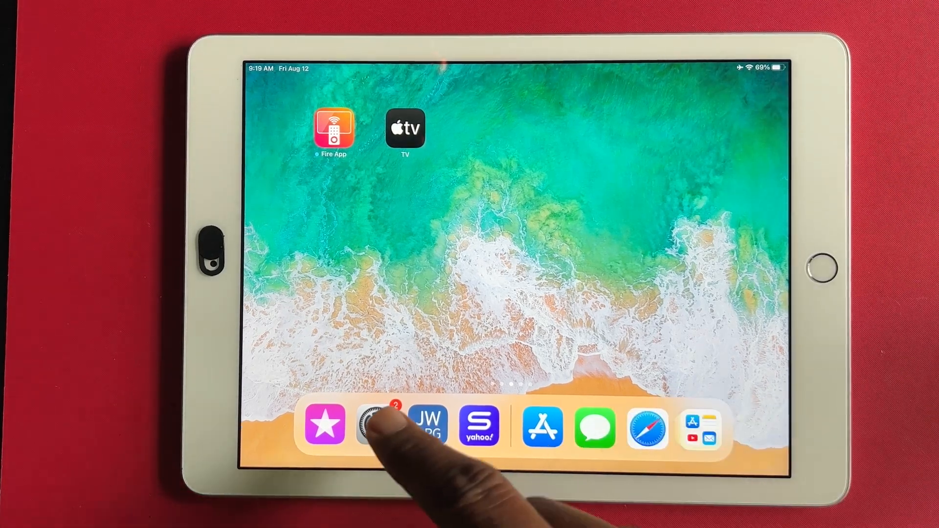
Open Settings and switch Wi-Fi on so the iPad joins Supertrain
left_click(379, 425)
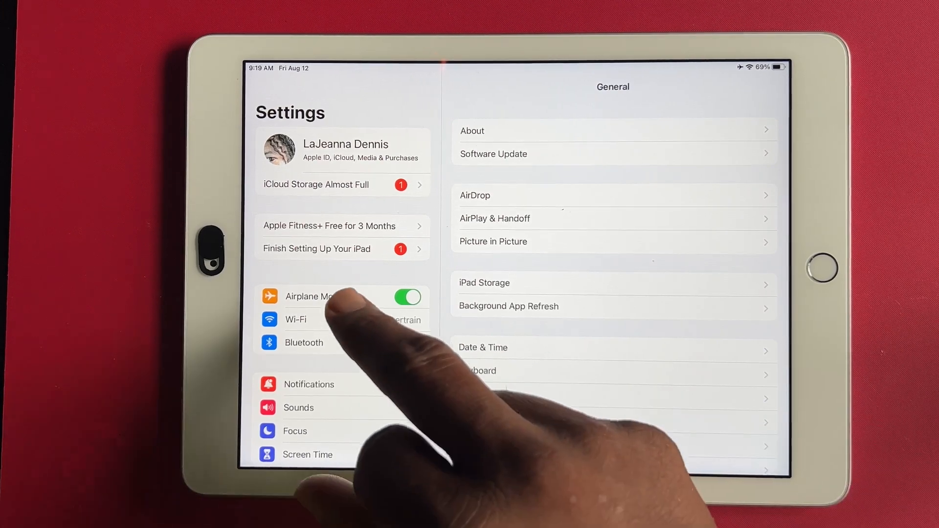
left_click(311, 320)
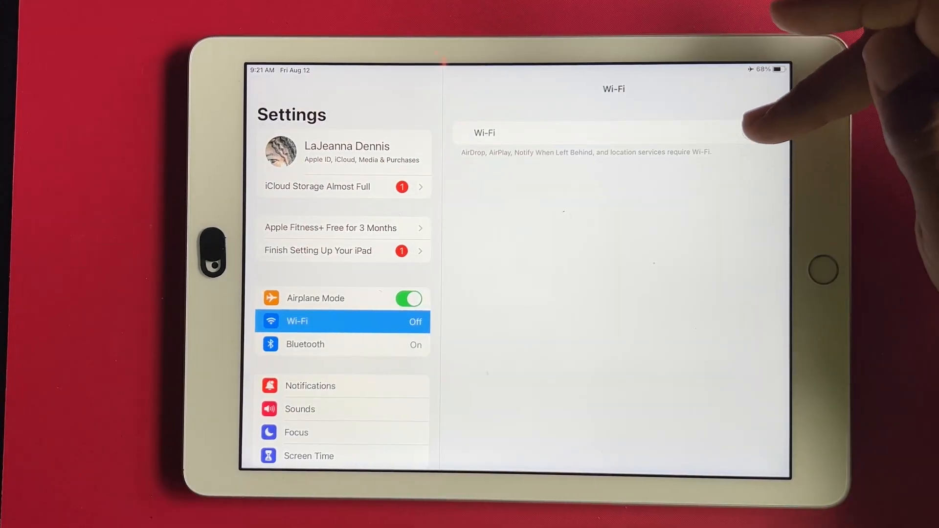
left_click(753, 129)
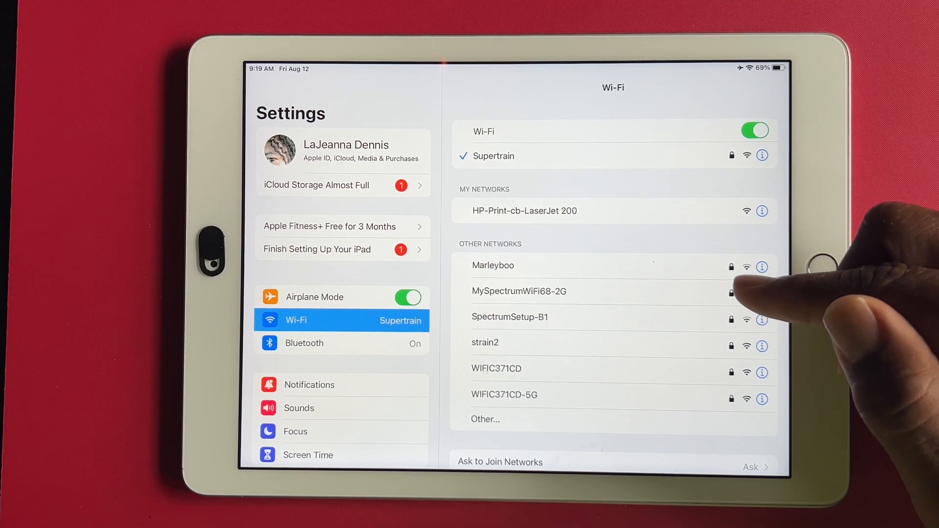
mouse_move(745, 291)
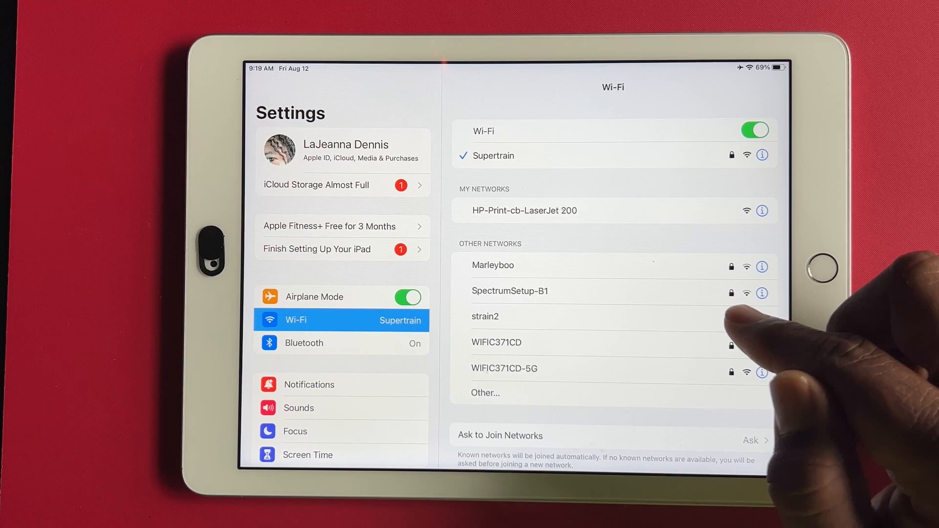
Join the strain2 network with its password, then cycle Wi-Fi off and on
left_click(485, 317)
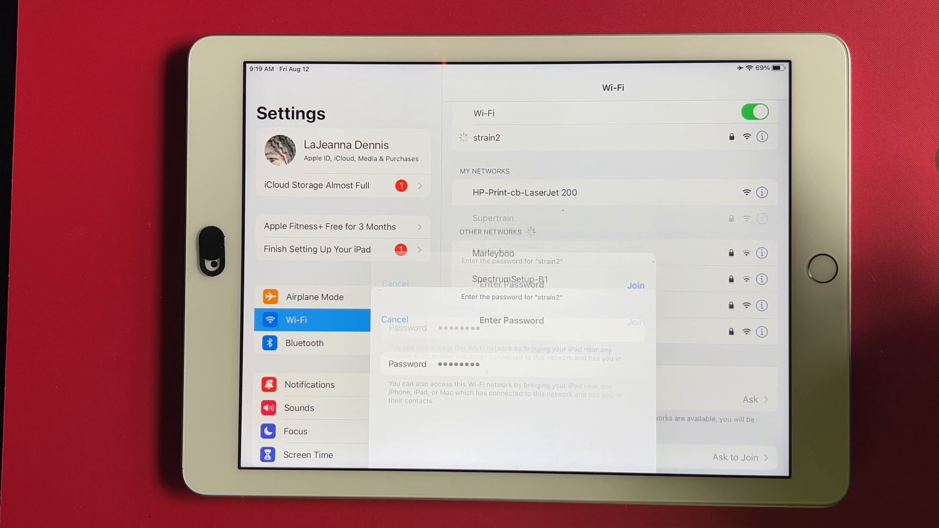
left_click(394, 319)
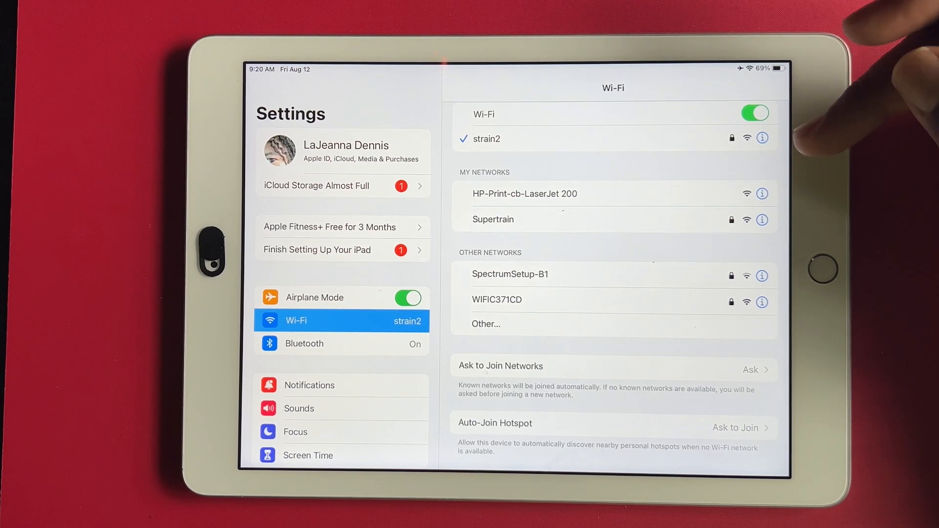
left_click(754, 113)
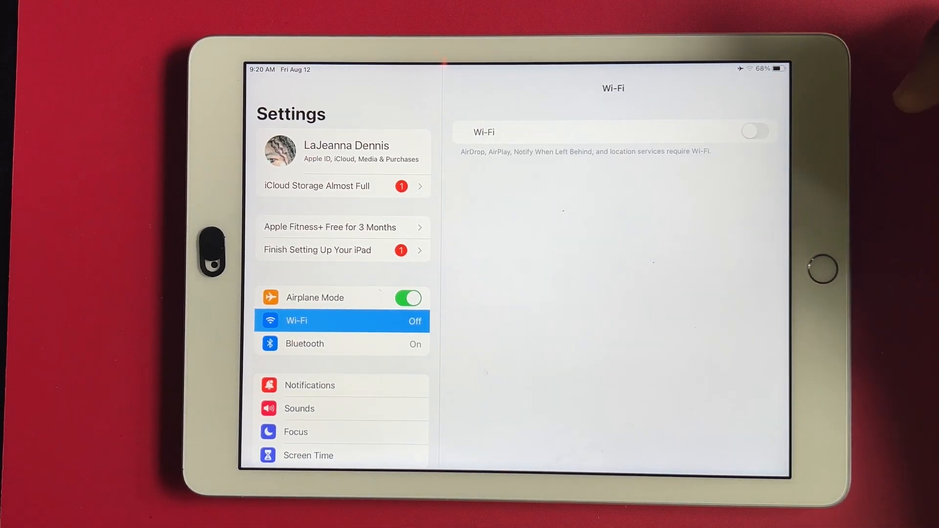
left_click(754, 131)
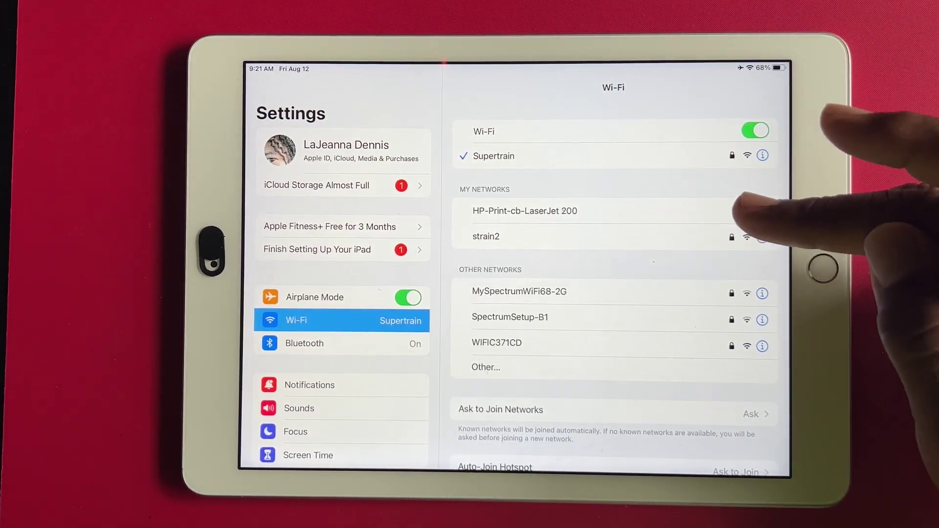
Switch the Wi-Fi toggle off
left_click(754, 130)
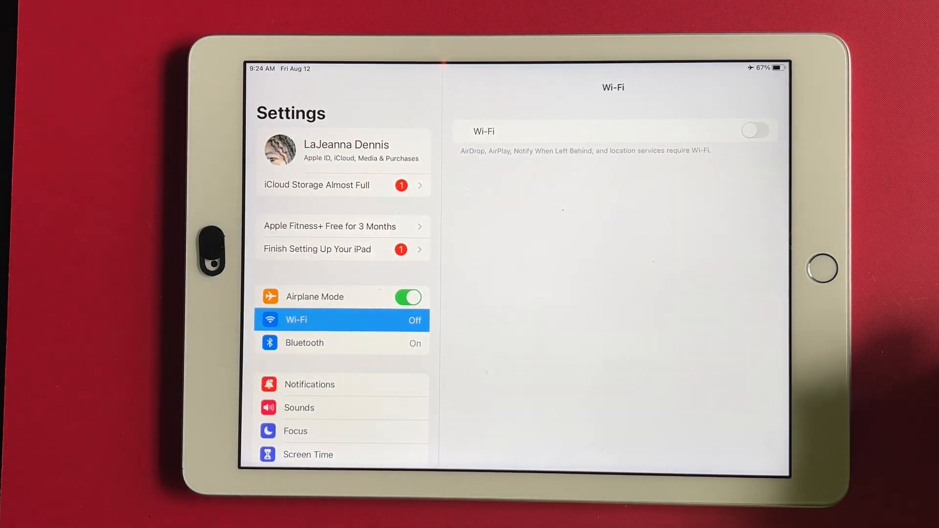
Open the Control Center page from the Settings sidebar to view included and available controls
scroll("down", 3)
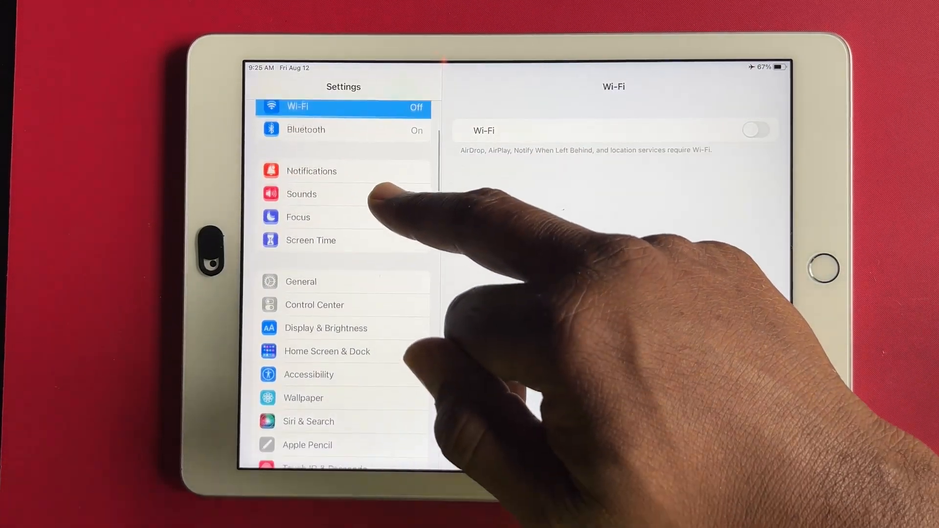
scroll("down", 3)
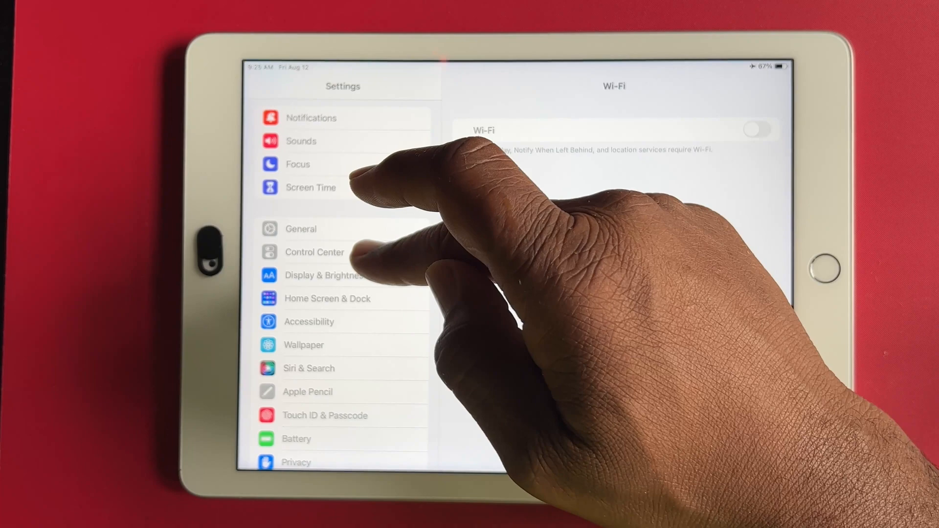
left_click(314, 251)
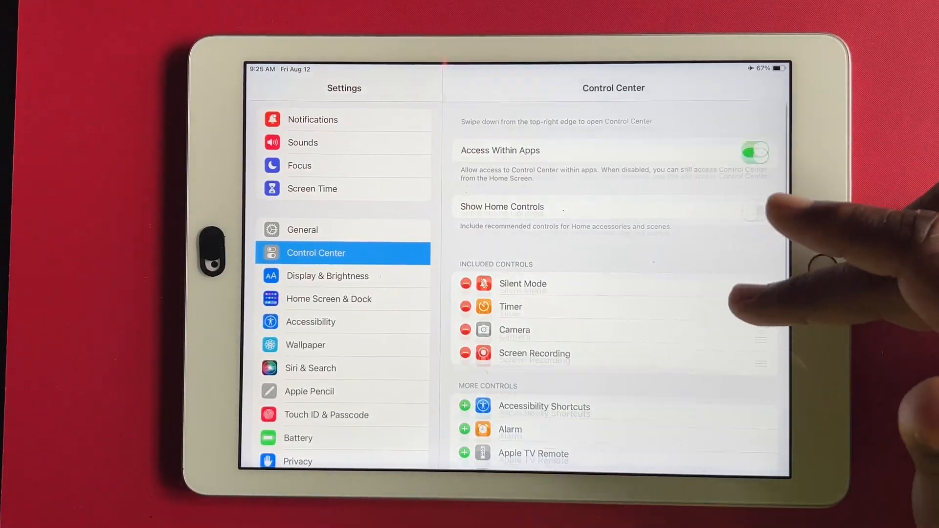
scroll("up", 3)
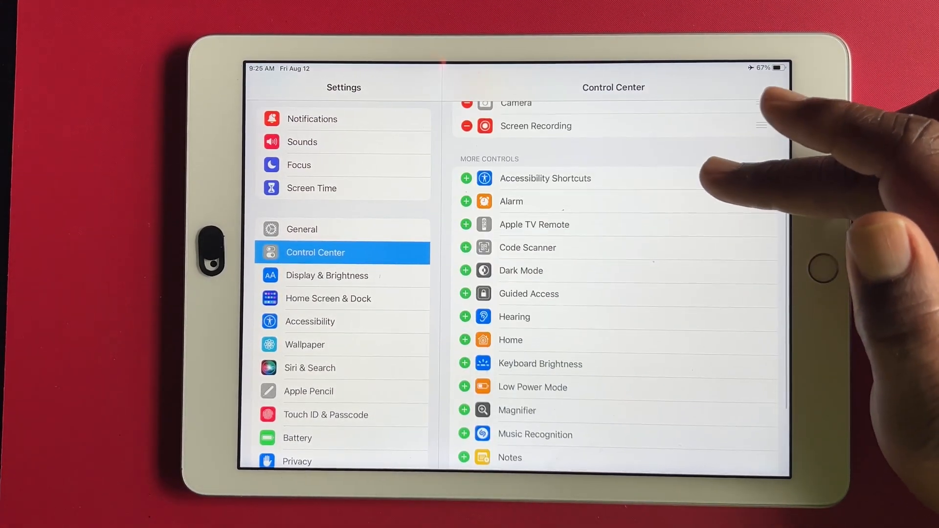
Add Magnifier, Stopwatch and Text Size from More Controls
scroll("up", 3)
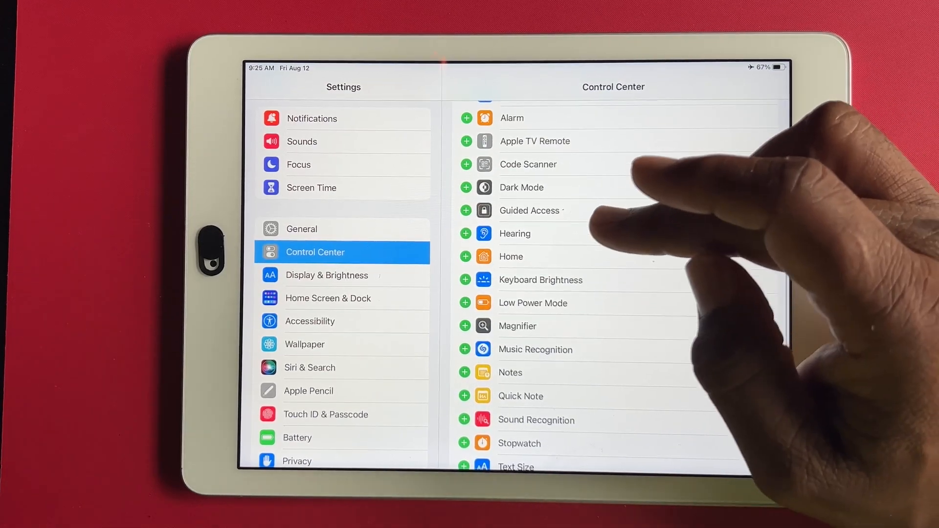
mouse_move(539, 299)
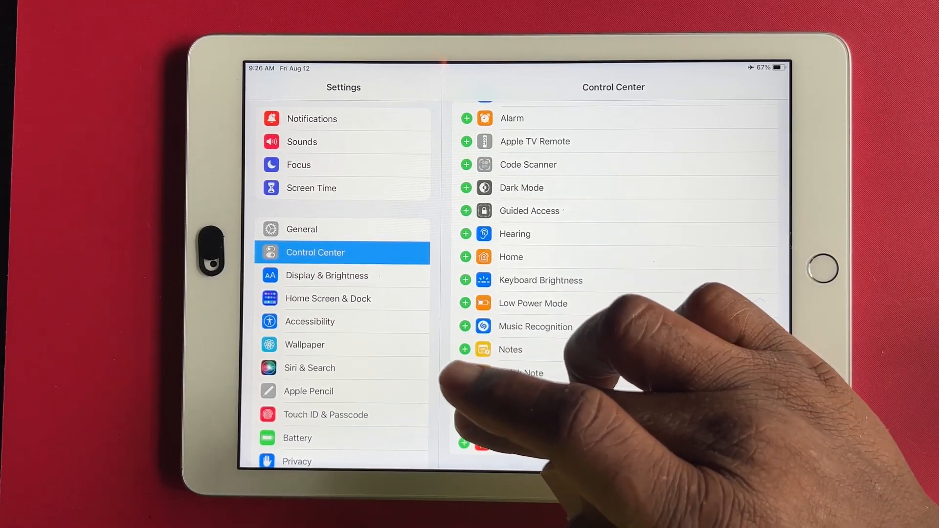
scroll("up", 3)
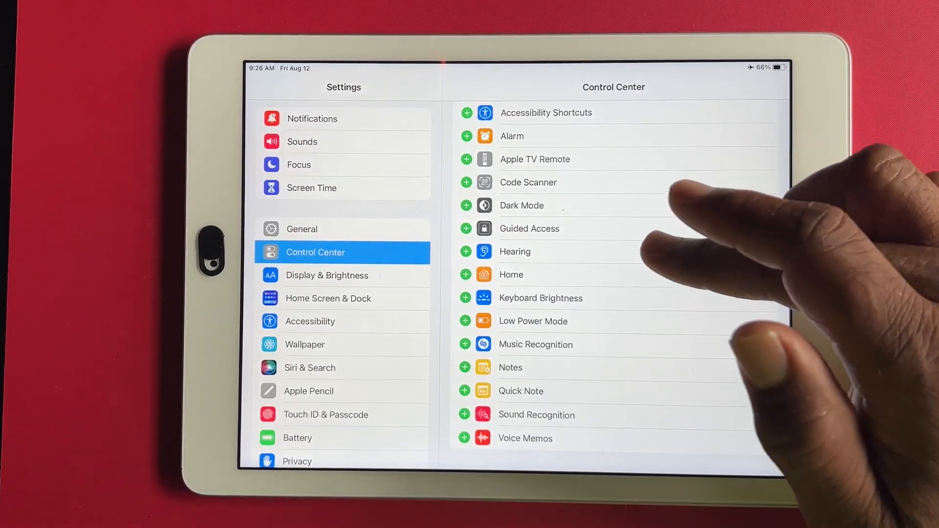
Scroll up to Included Controls and reveal Remove beside Silent Mode
scroll("up", 3)
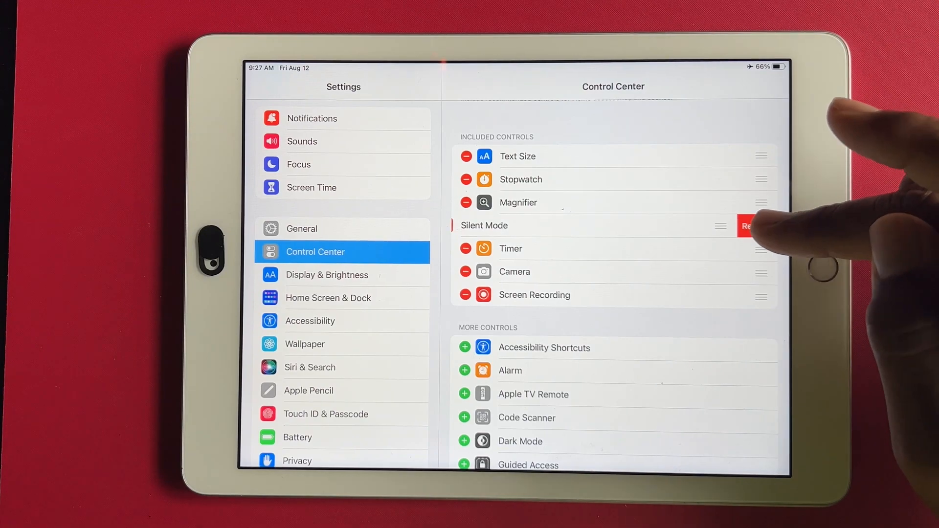
Confirm removing Silent Mode and return to the Home Screen
left_click(745, 226)
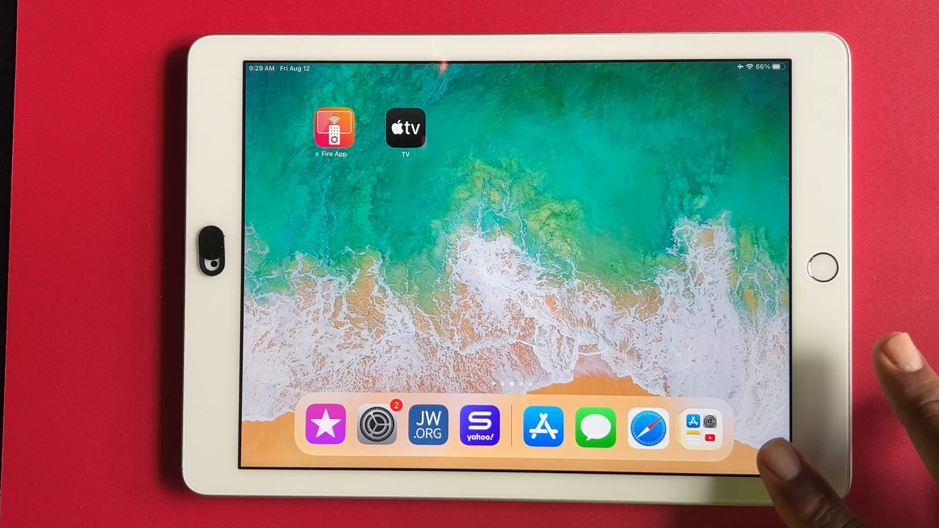
scroll("left", 3)
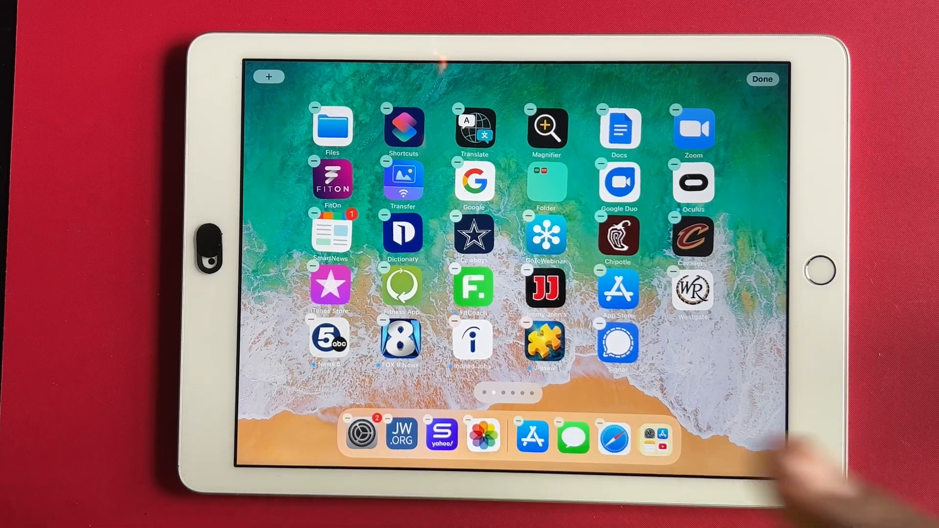
left_click(761, 78)
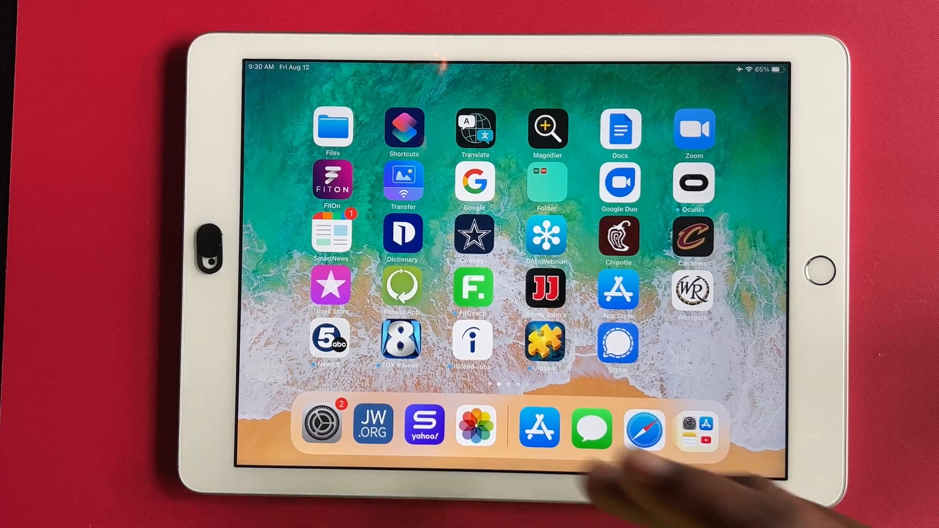
left_click(475, 426)
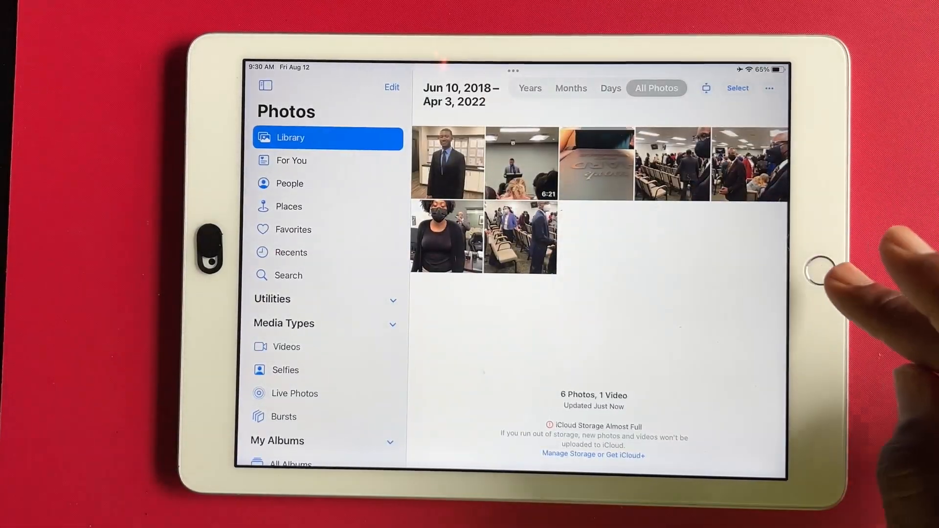
left_click(827, 264)
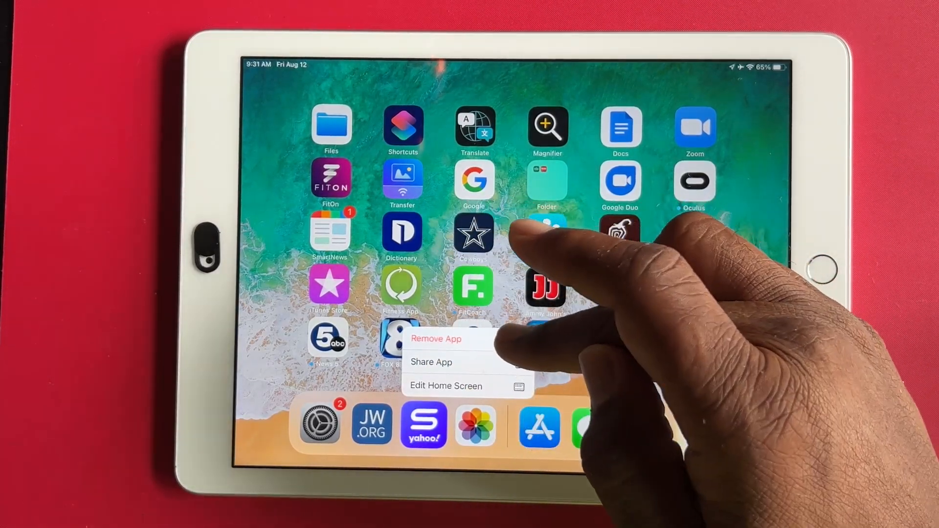
Choose Edit Home Screen to enter jiggle mode
left_click(436, 338)
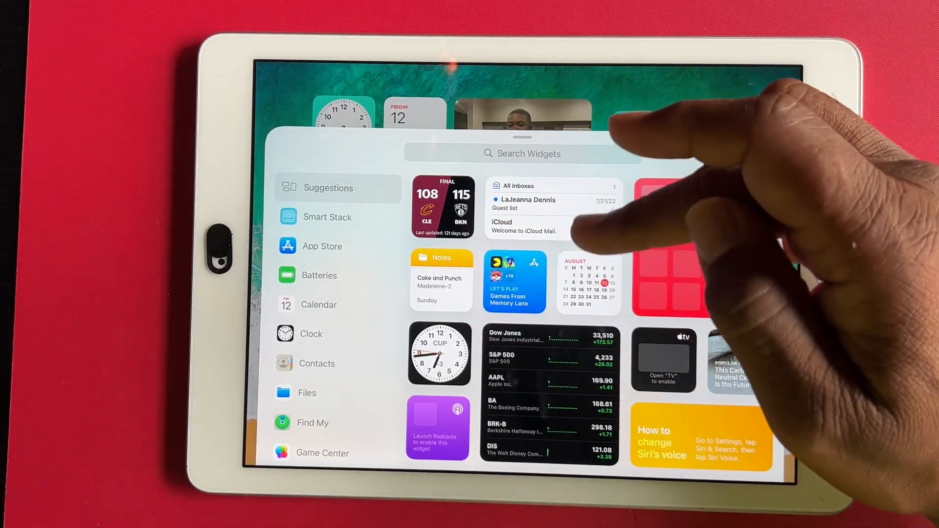
Pick the Calendar widget in the gallery and add it at the Up Next size
left_click(328, 216)
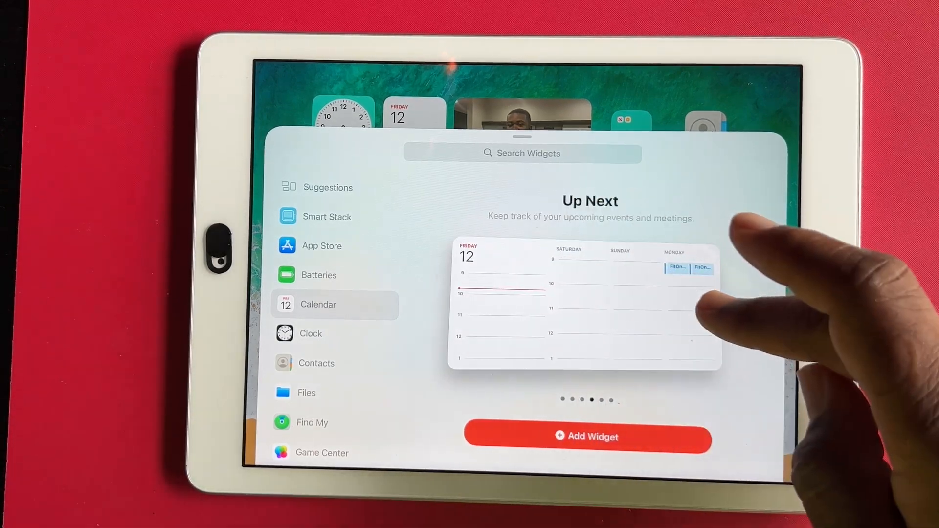
scroll("left", 3)
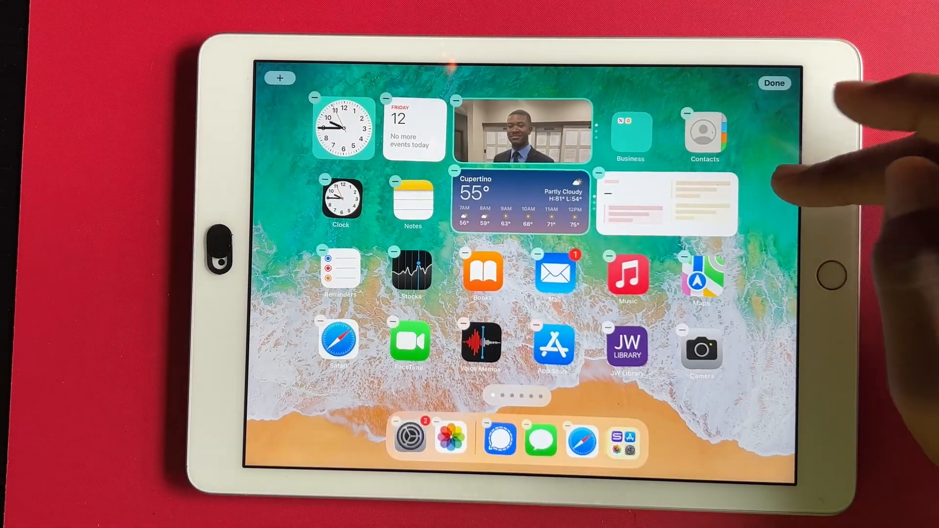
Drag the Up Next widget onto the Cupertino Weather widget to form a stack
left_click(774, 83)
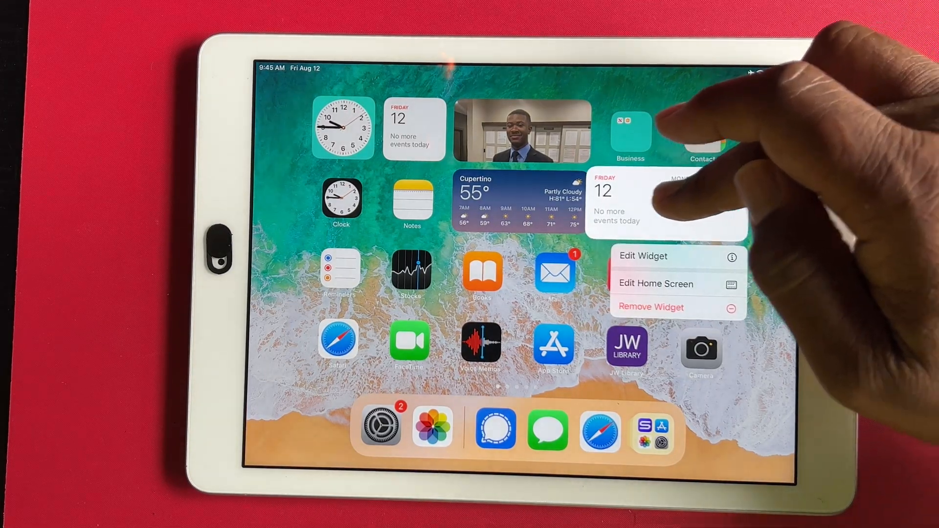
left_click(656, 283)
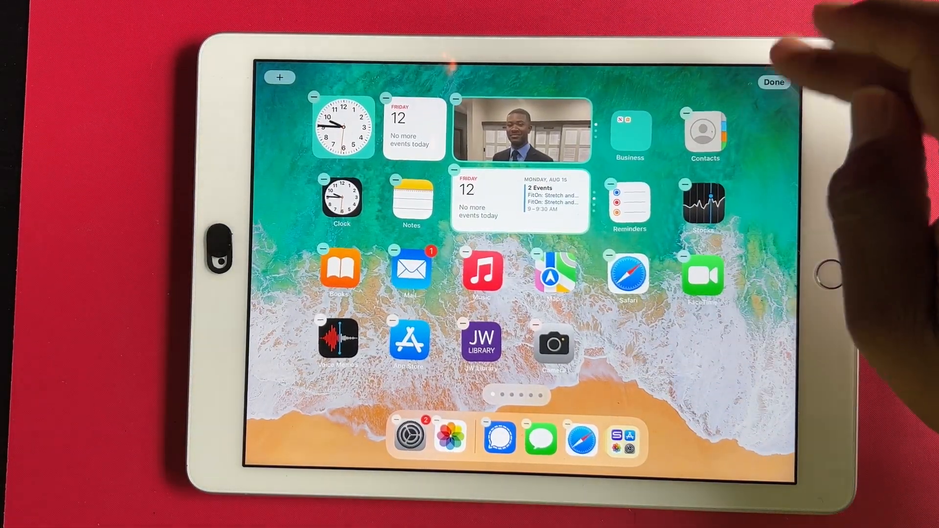
left_click(773, 82)
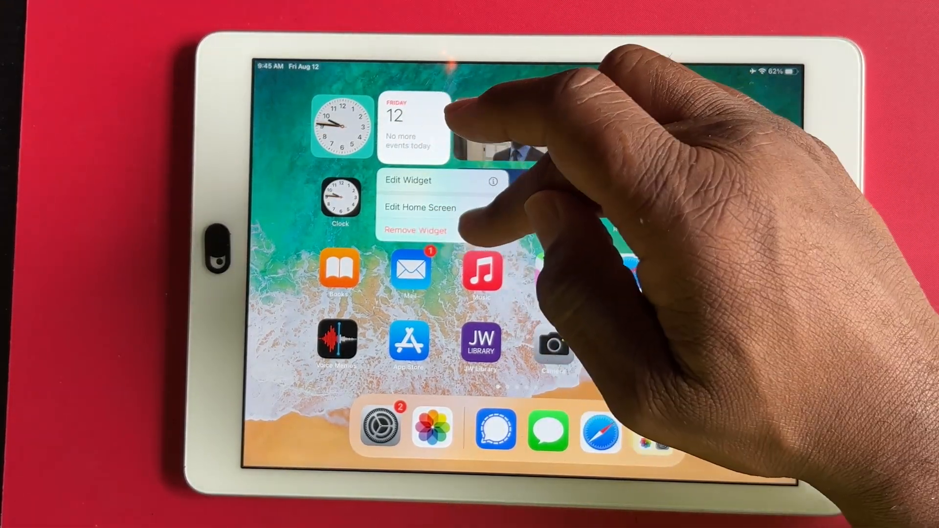
Remove the stacked small Calendar widget, leaving Weather, then swipe over to Today View
left_click(415, 230)
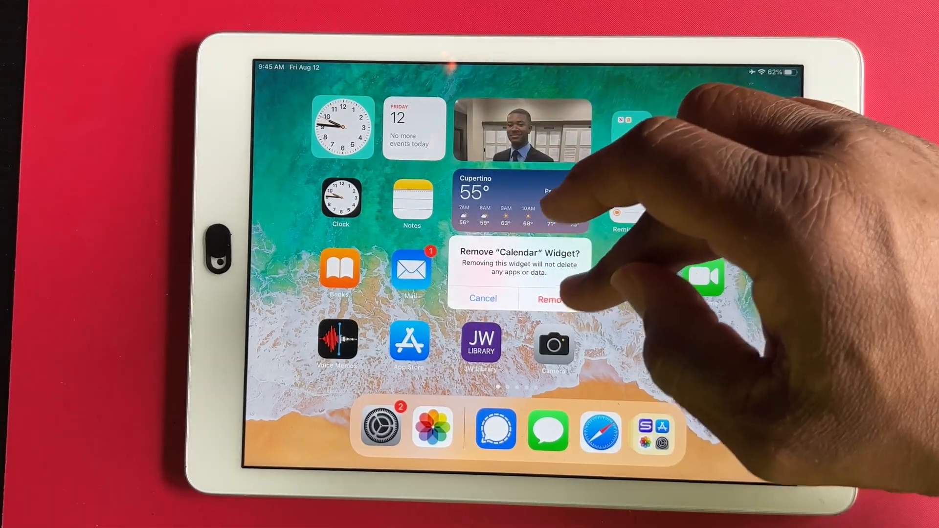
left_click(549, 299)
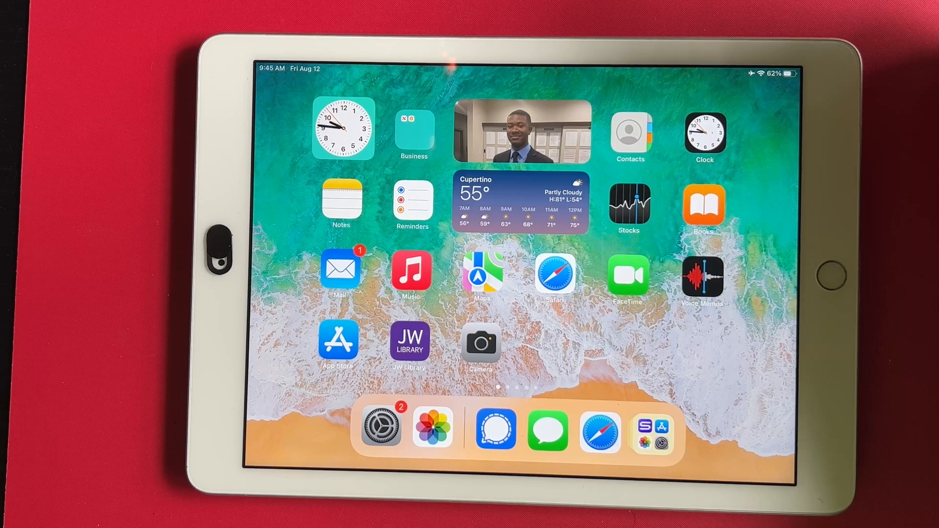
scroll("left", 3)
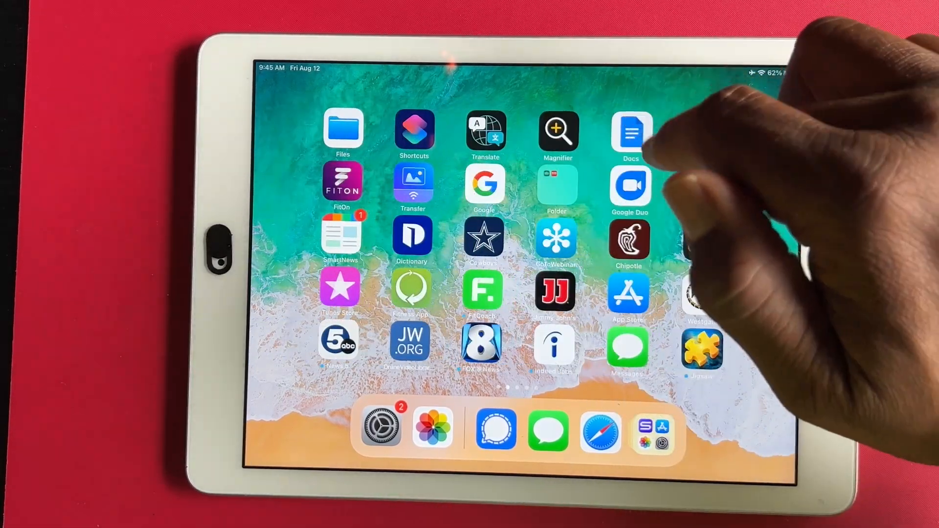
scroll("left", 3)
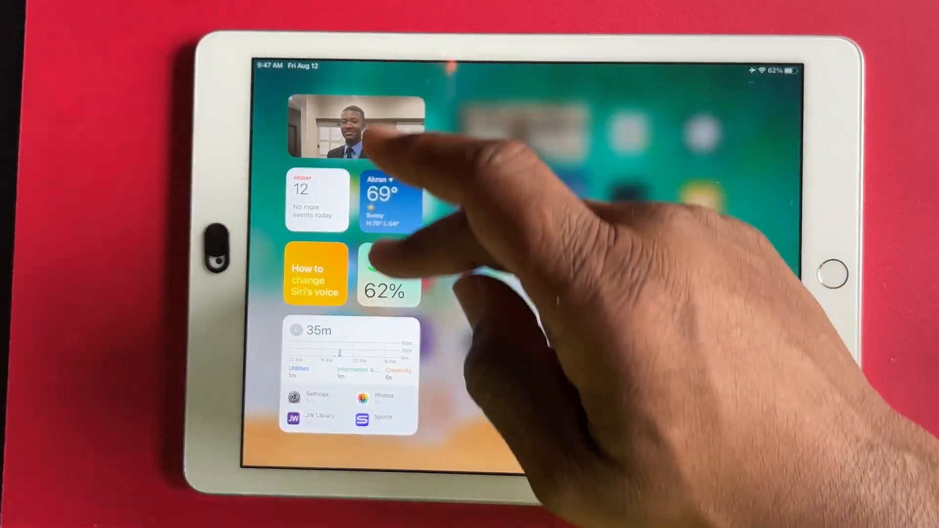
Scroll Today View and confirm removal of its Calendar widget
scroll("down", 3)
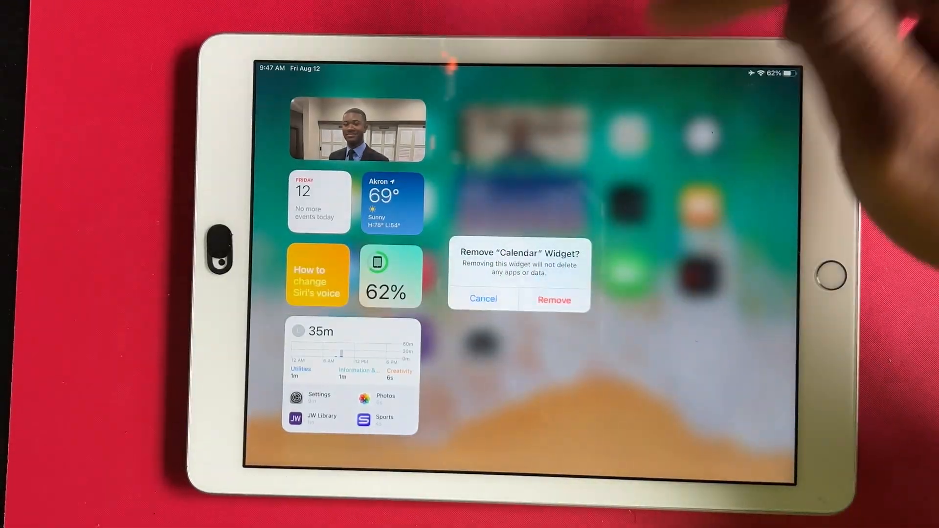
left_click(553, 300)
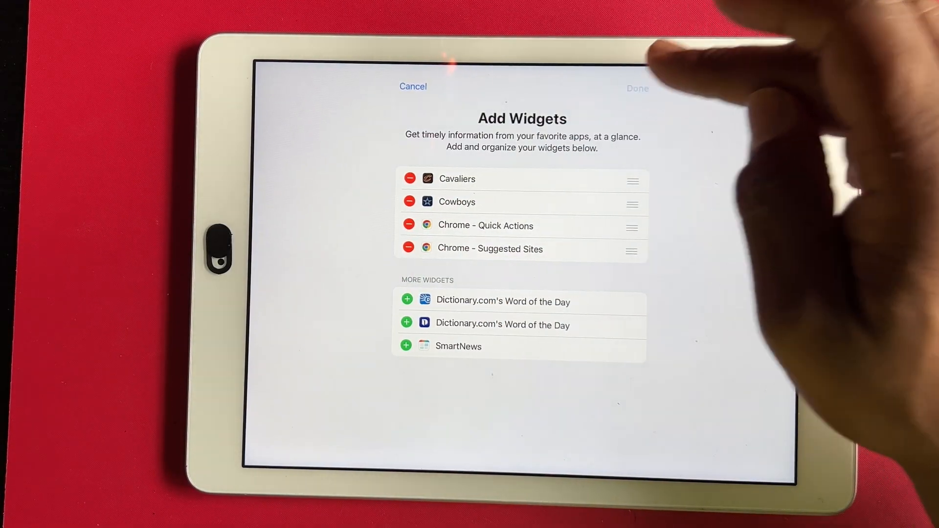
left_click(636, 88)
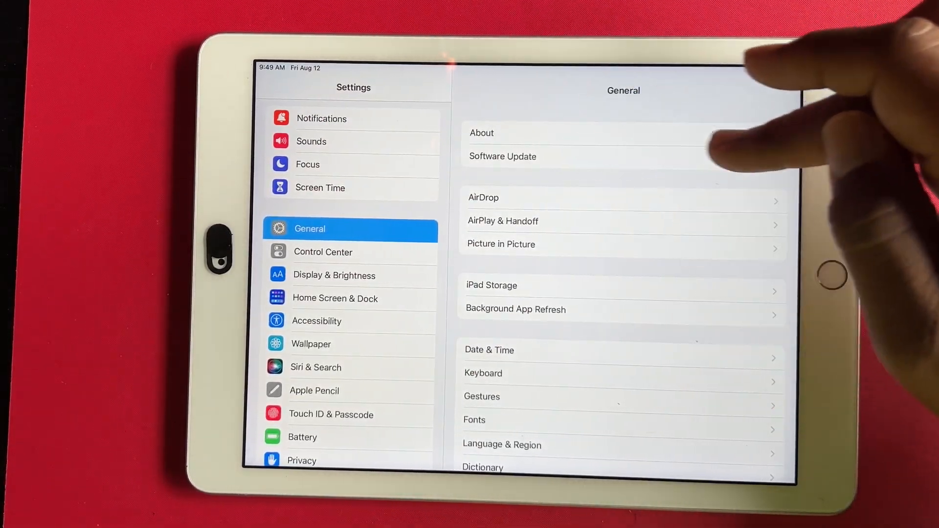
In Software Update, switch on automatic download and install of iPadOS updates
left_click(502, 156)
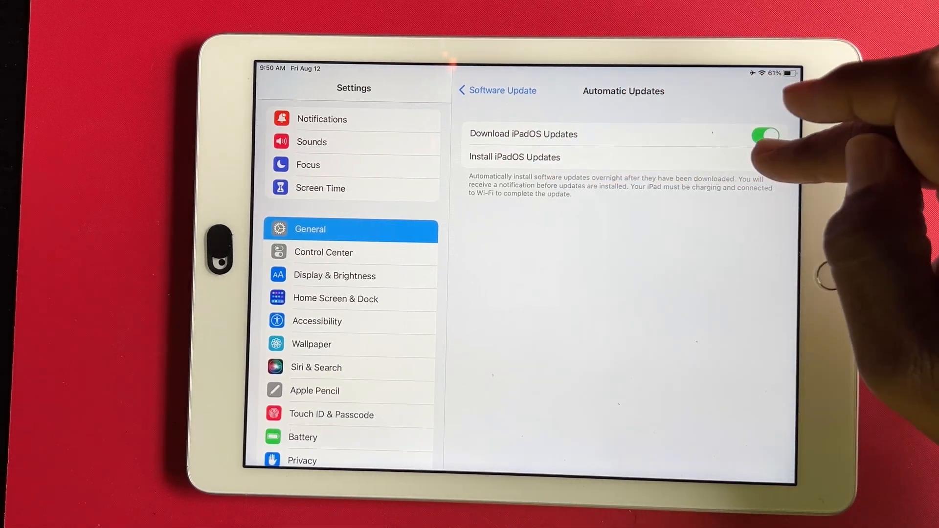
left_click(764, 158)
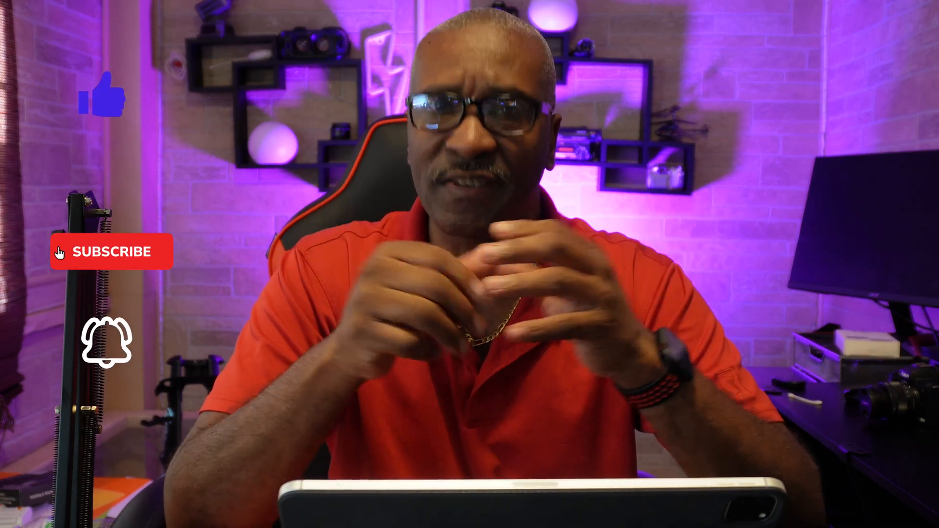
left_click(111, 251)
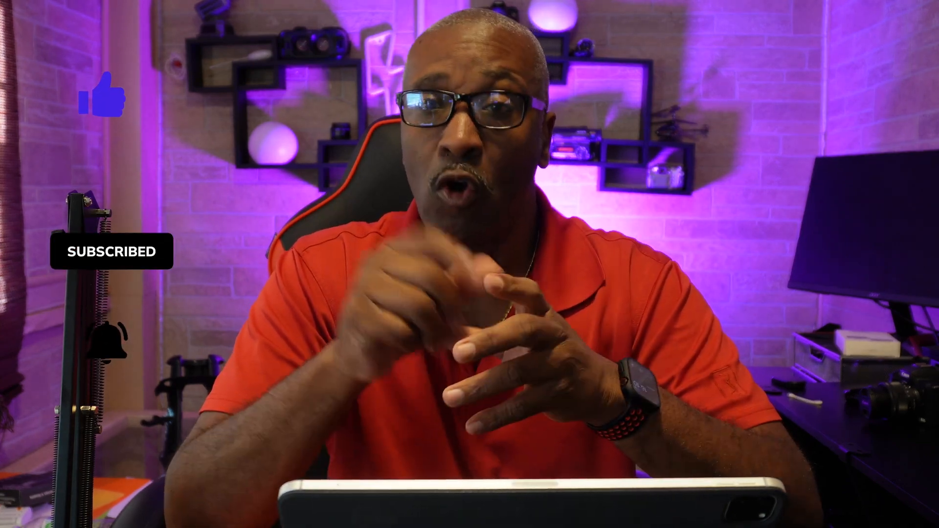